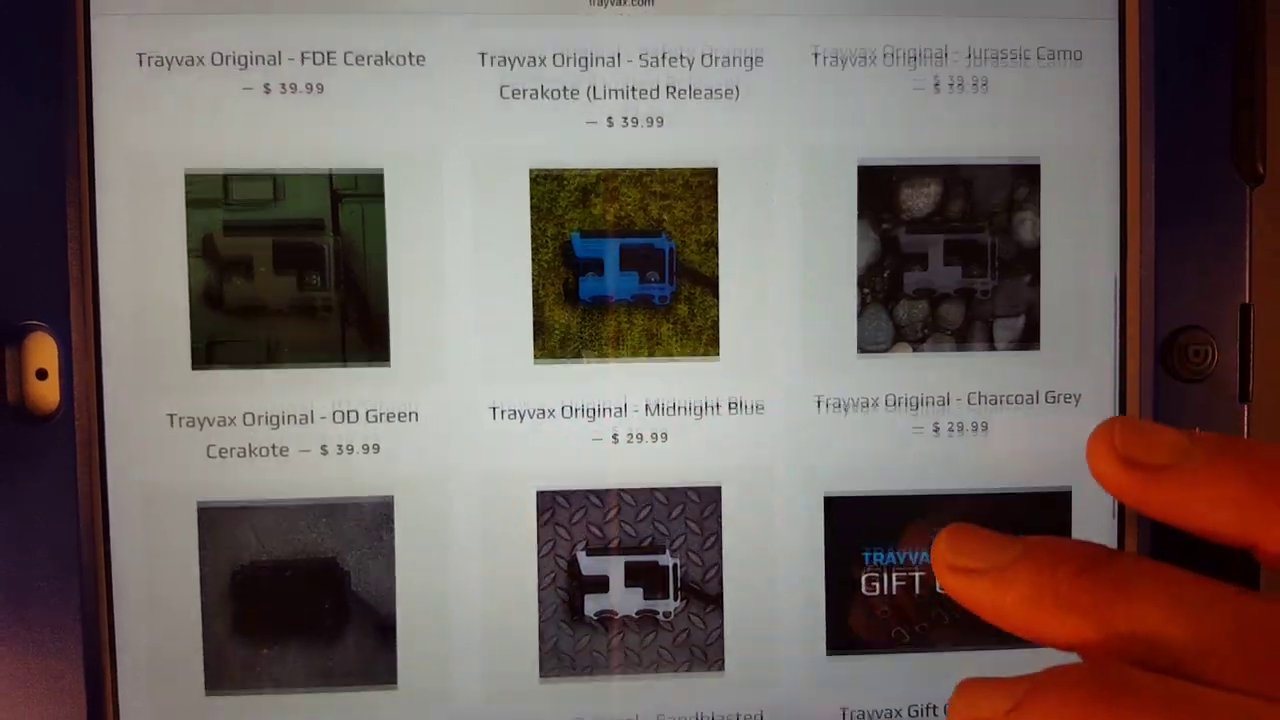
- Scroll the Trayvax Original page to reach the WALLETS lineup: Axis, Element, Original, Summit
scroll(down, 3)
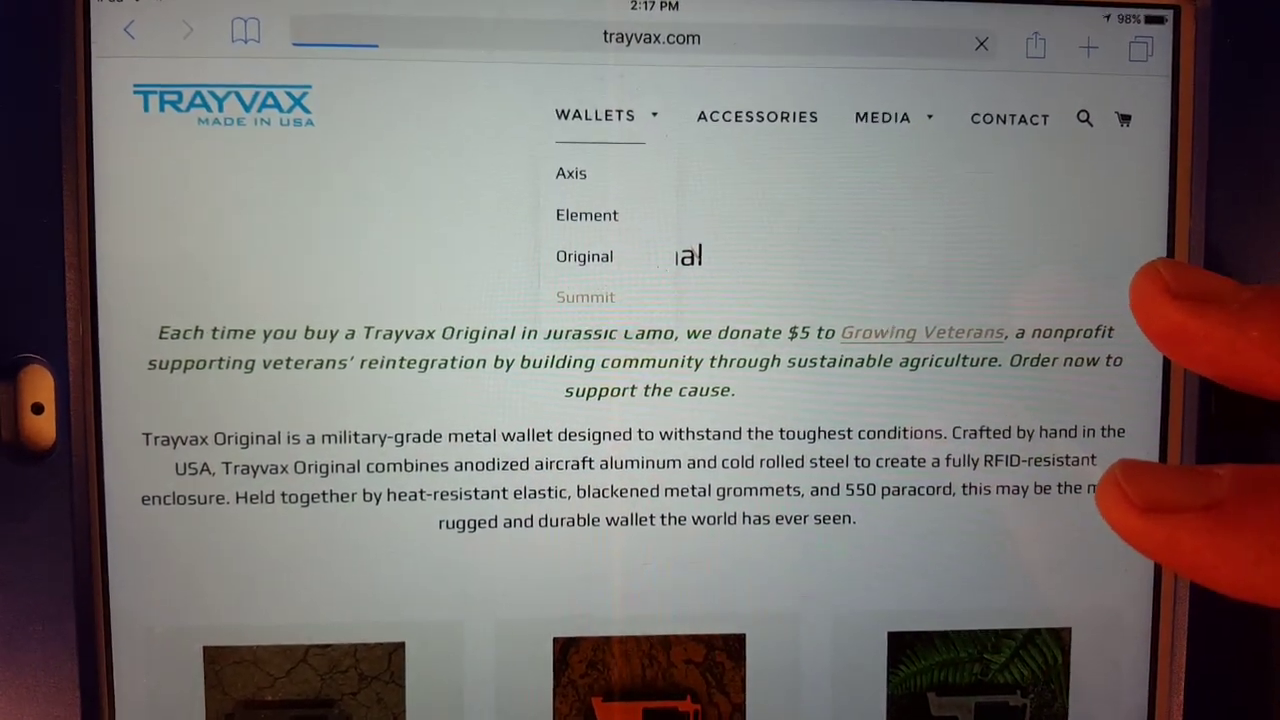
- Browse the Summit wallet products, then land on the Axis wallet collection page
click(584, 296)
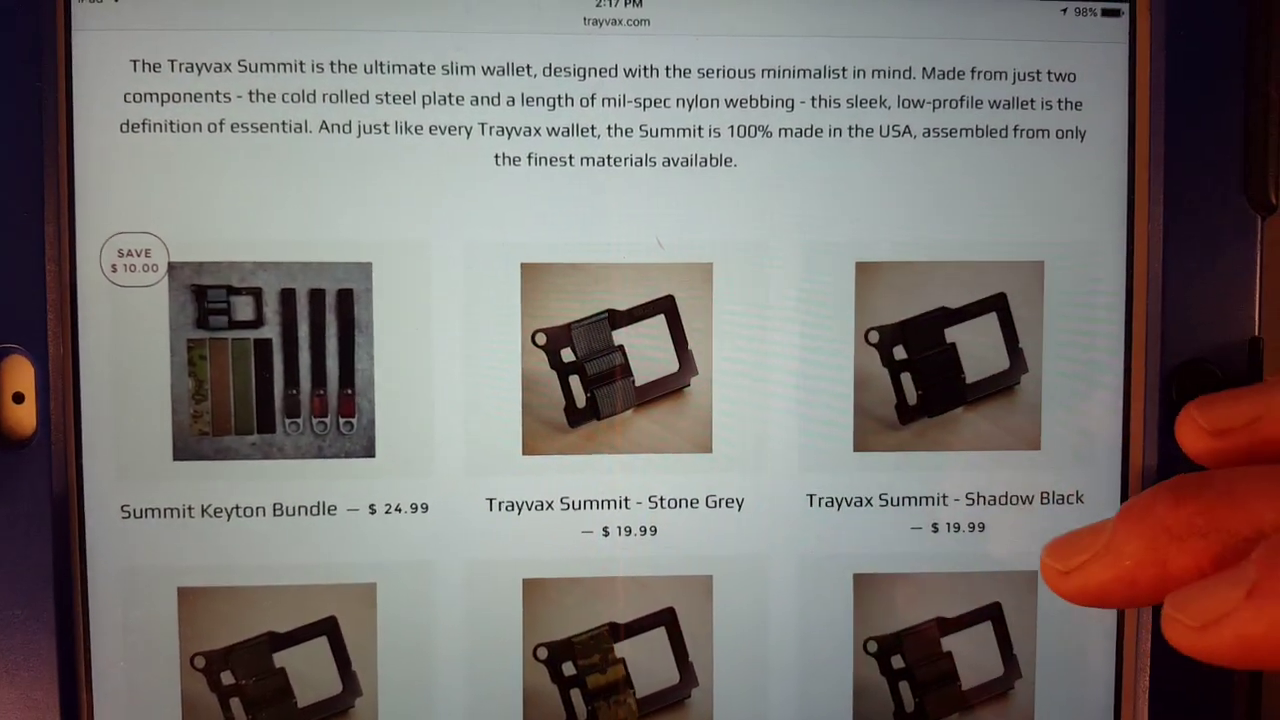
scroll(down, 3)
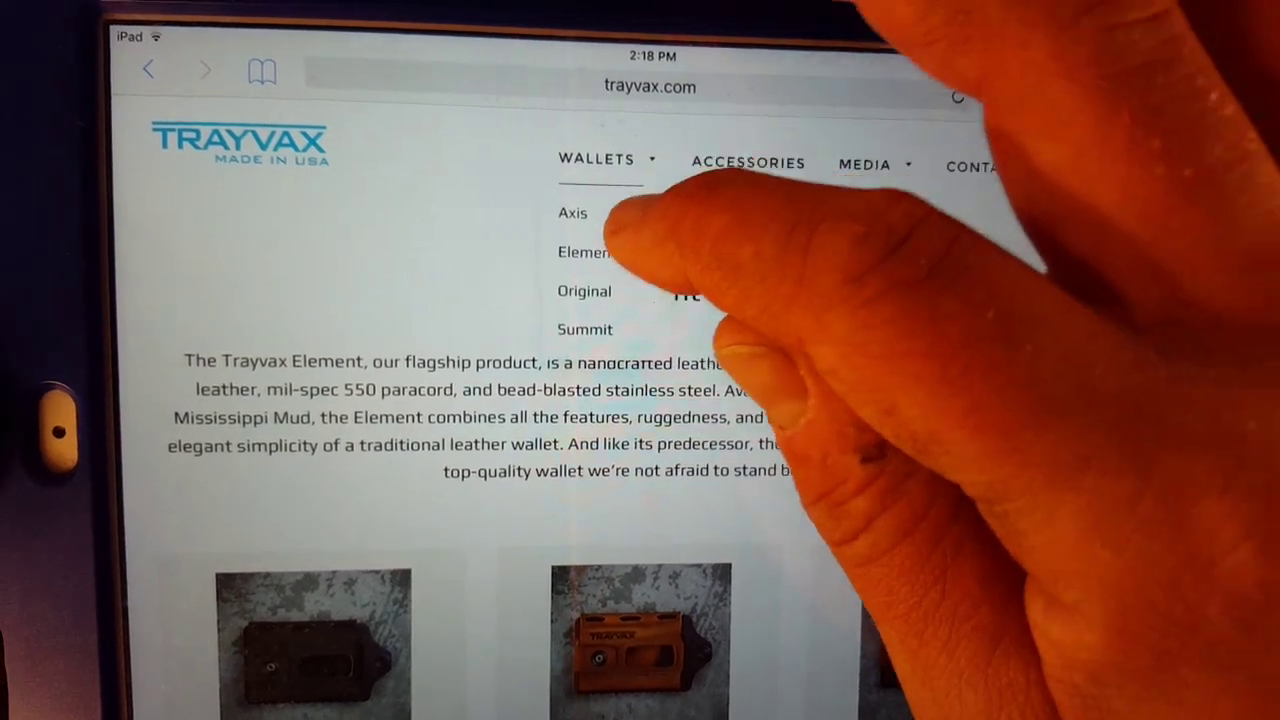
click(572, 212)
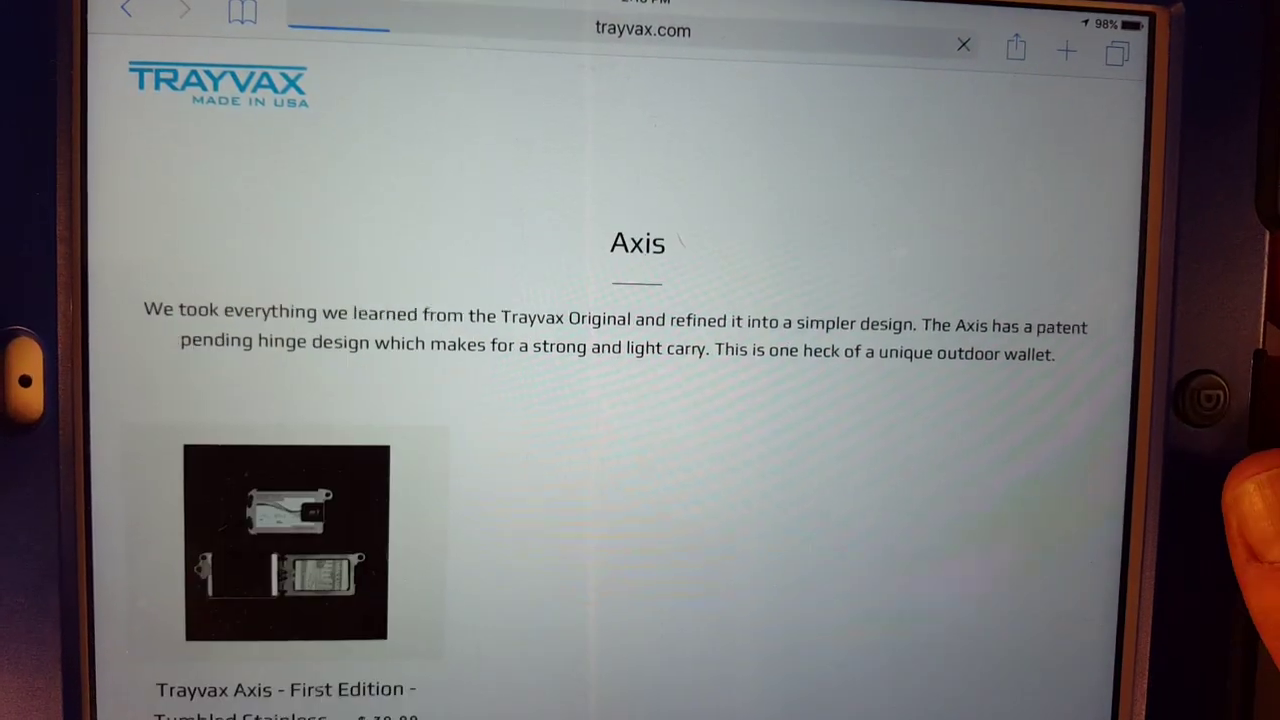